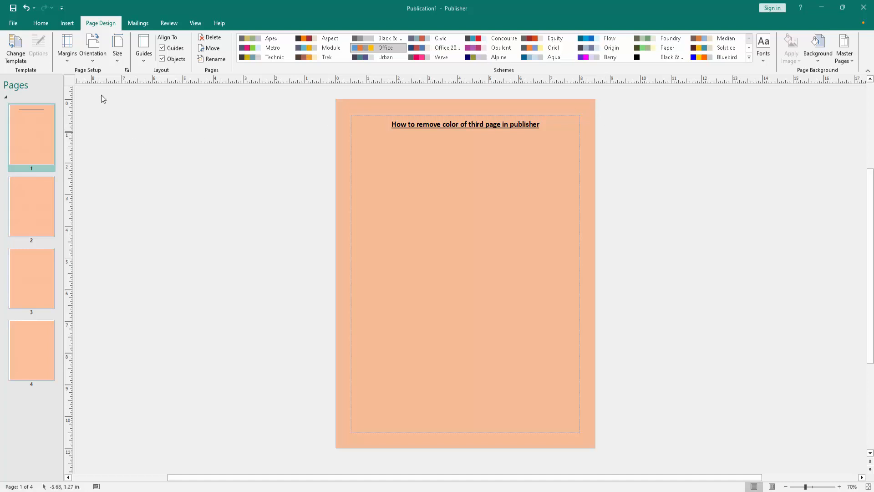
Step: Return to the Home ribbon with the everyday text and object commands
left_click(40, 23)
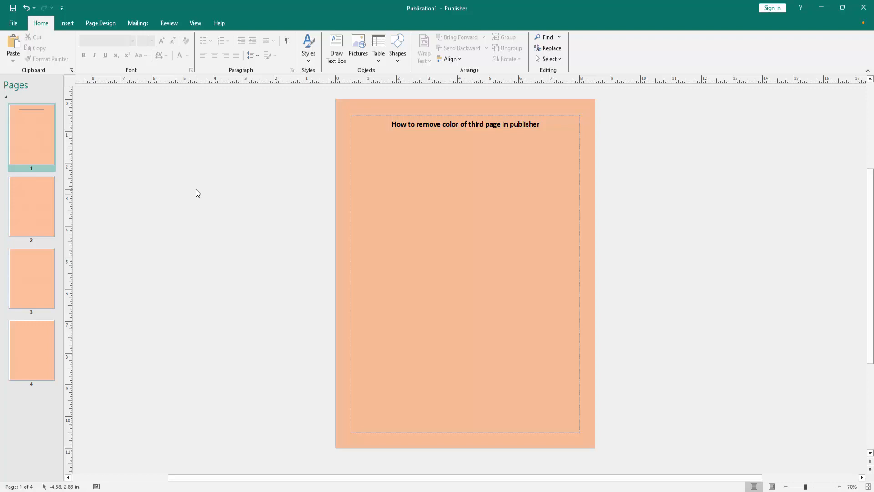
mouse_move(195, 198)
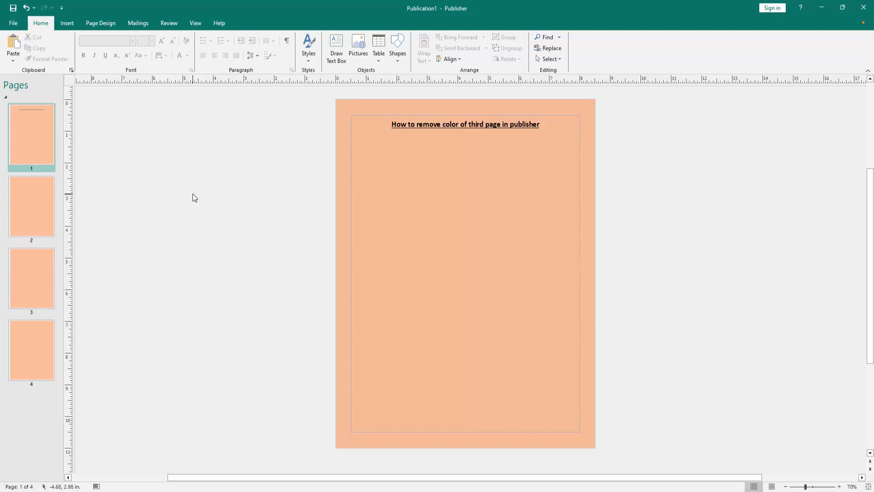
Step: Give page 3 No Background so it turns white while pages 1, 2 and 4 stay peach
left_click(31, 279)
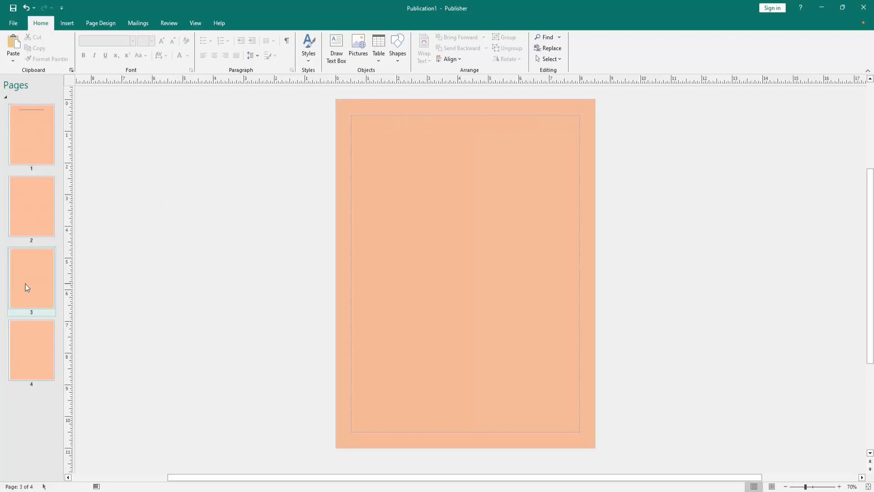
mouse_move(100, 22)
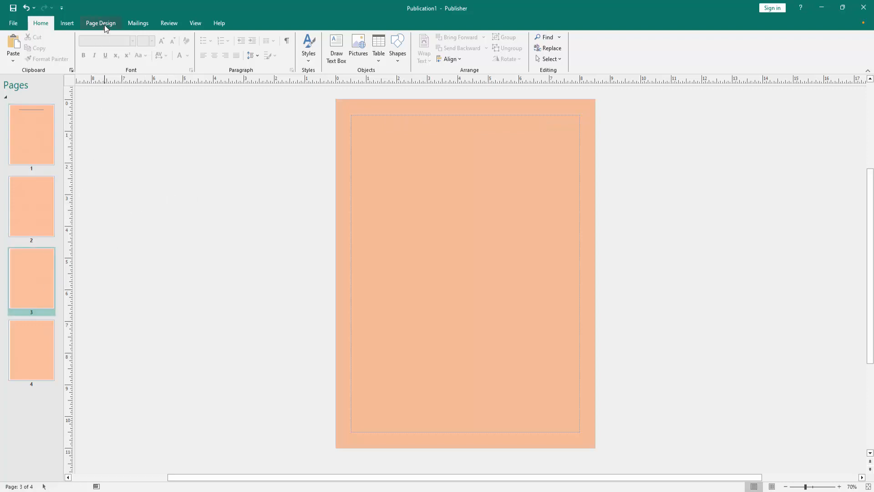
left_click(100, 23)
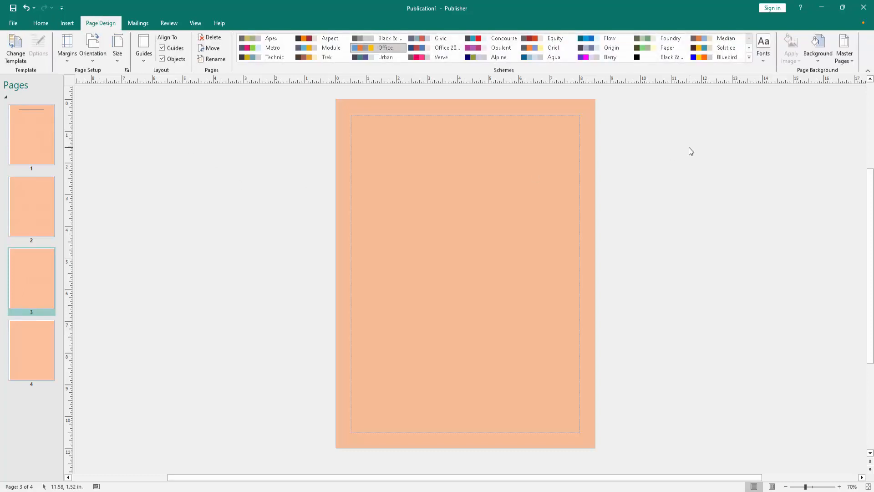
left_click(818, 46)
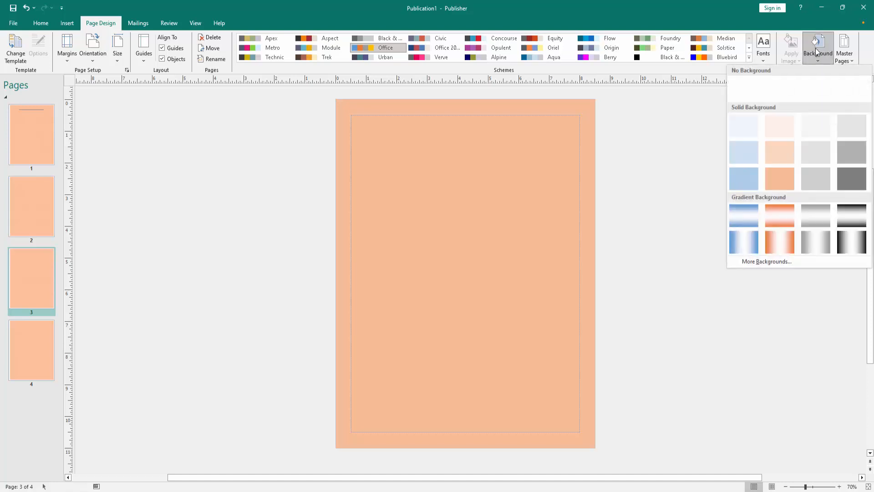
mouse_move(850, 242)
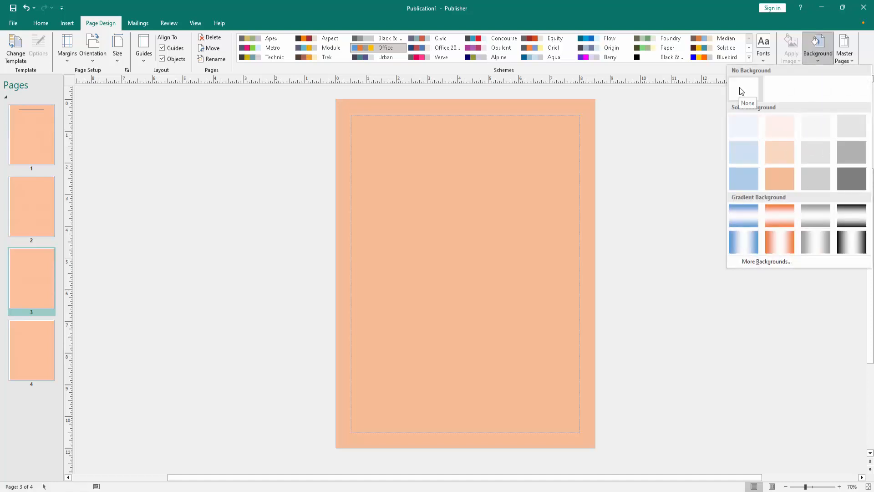
left_click(744, 88)
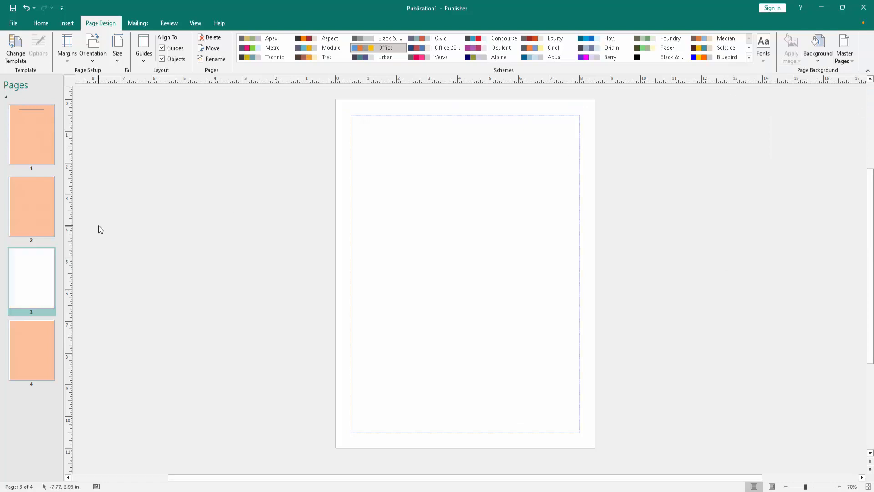